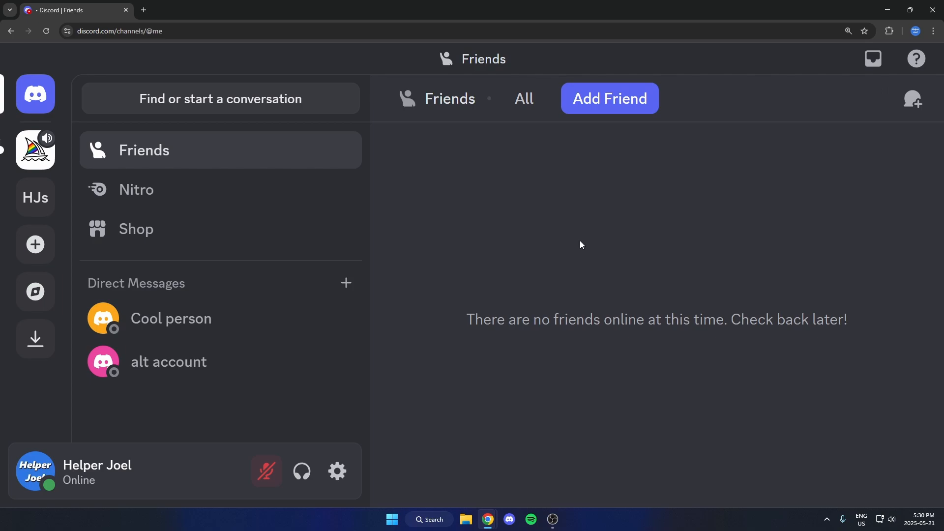
mouse_move(35, 149)
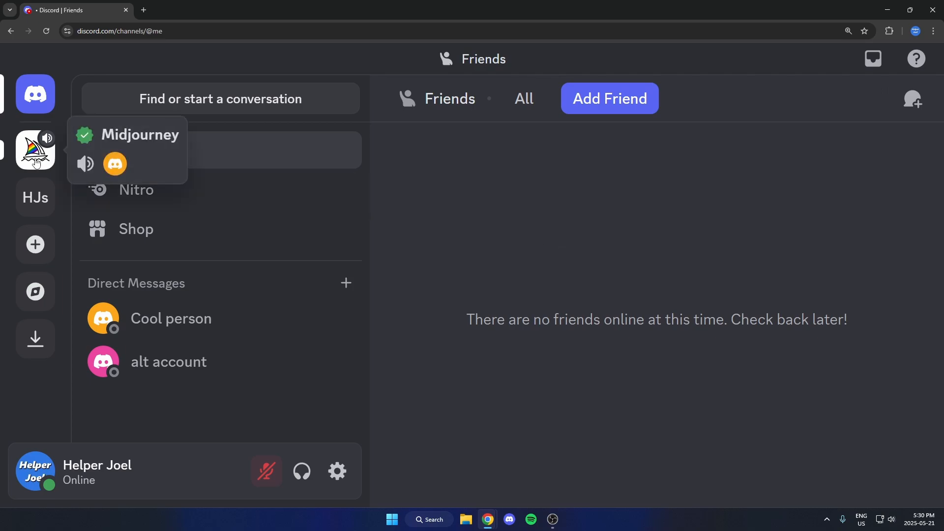
mouse_move(60, 173)
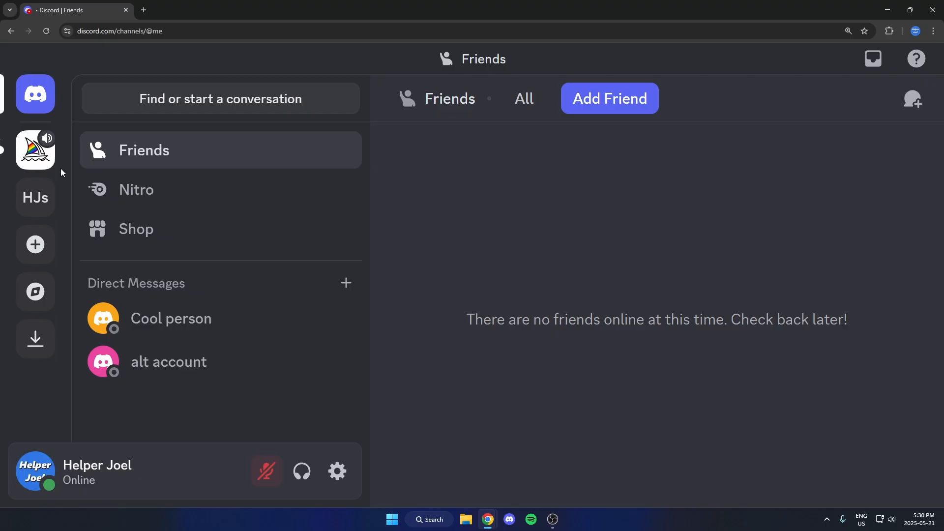
mouse_move(34, 150)
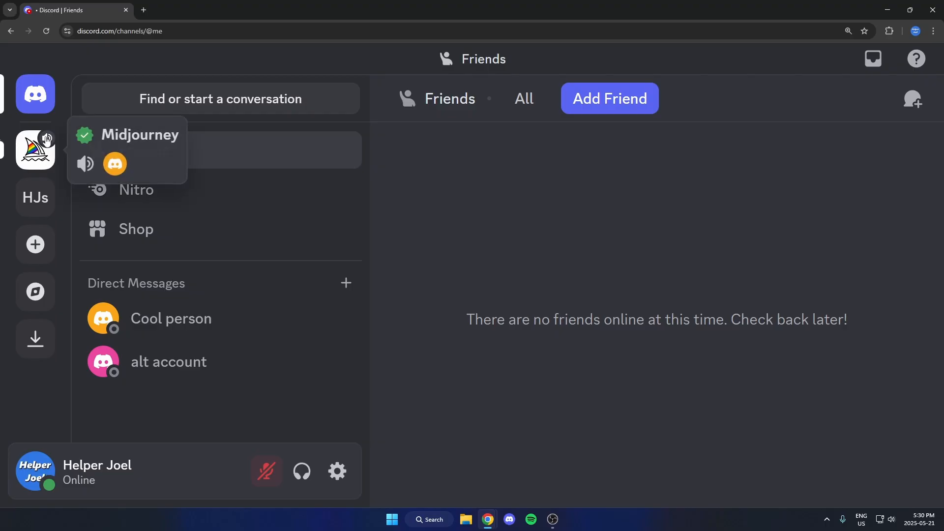
mouse_move(458, 205)
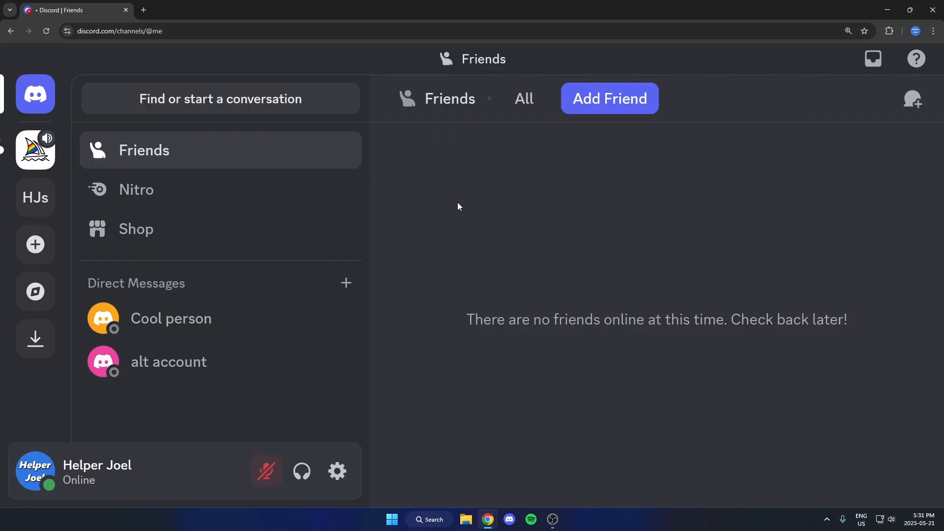
mouse_move(468, 220)
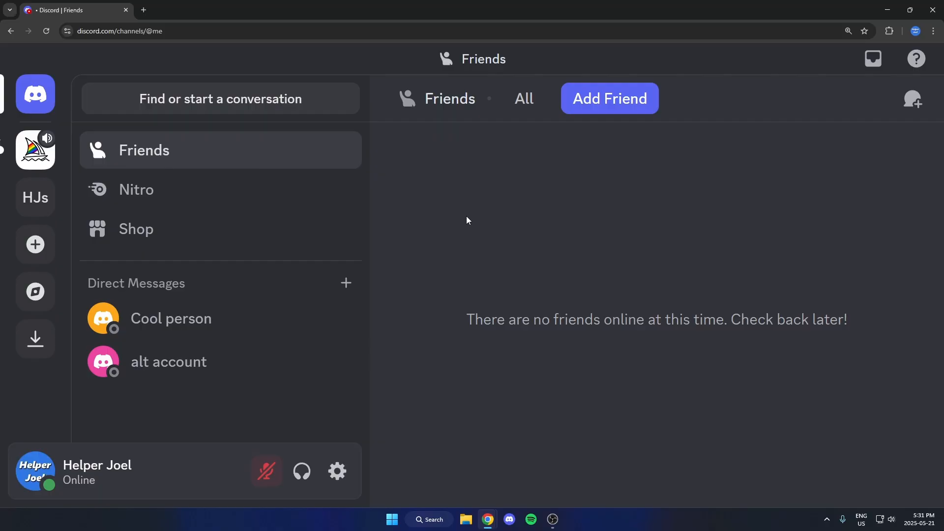
mouse_move(422, 182)
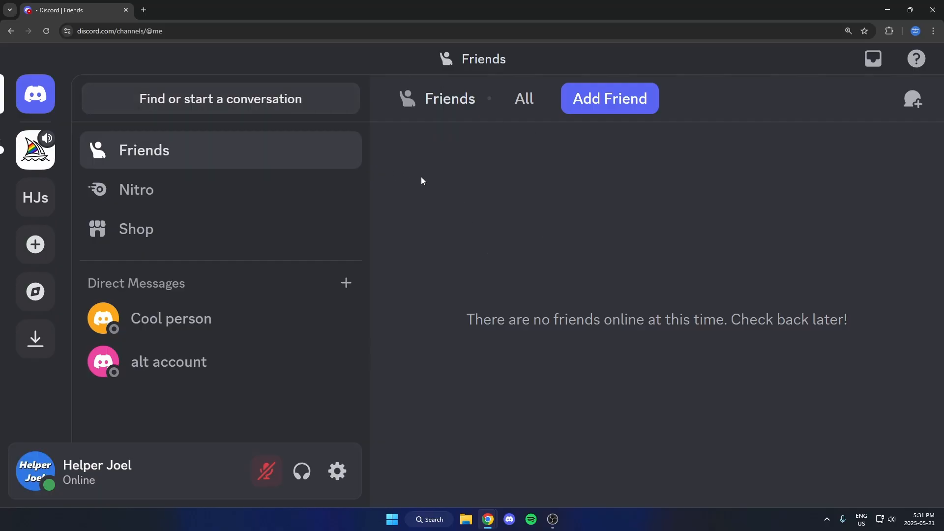
mouse_move(413, 233)
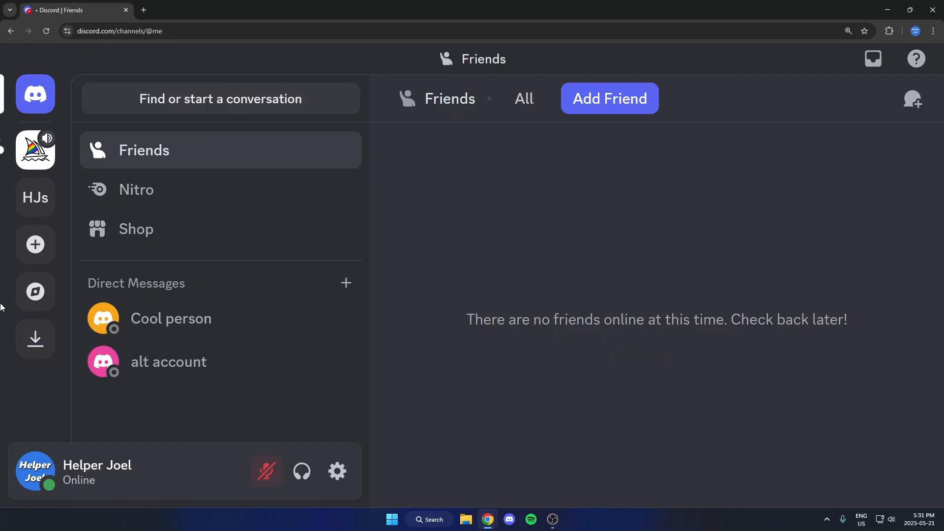
mouse_move(422, 215)
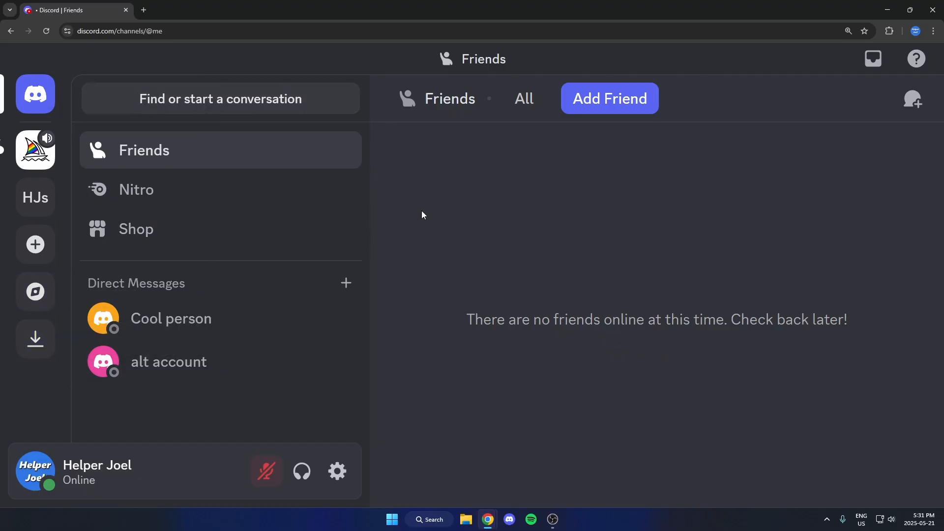
mouse_move(420, 220)
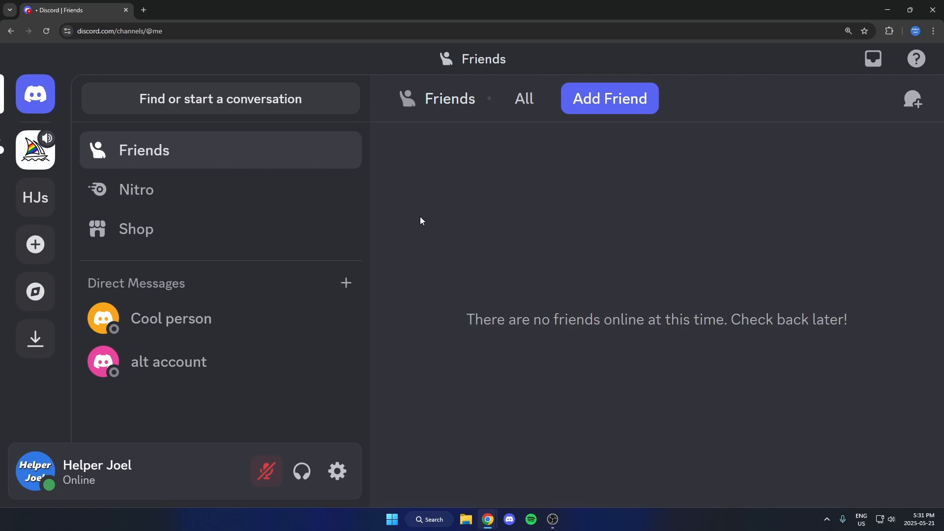
mouse_move(453, 233)
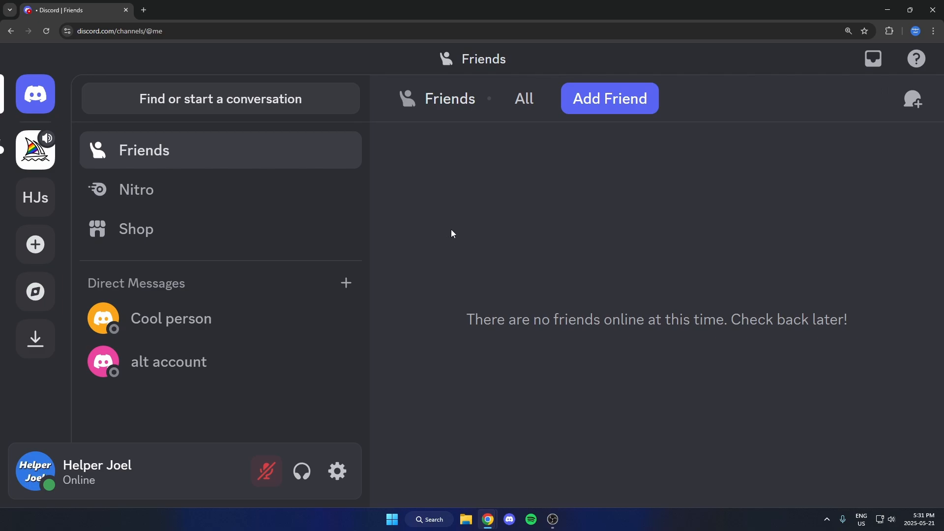
mouse_move(442, 226)
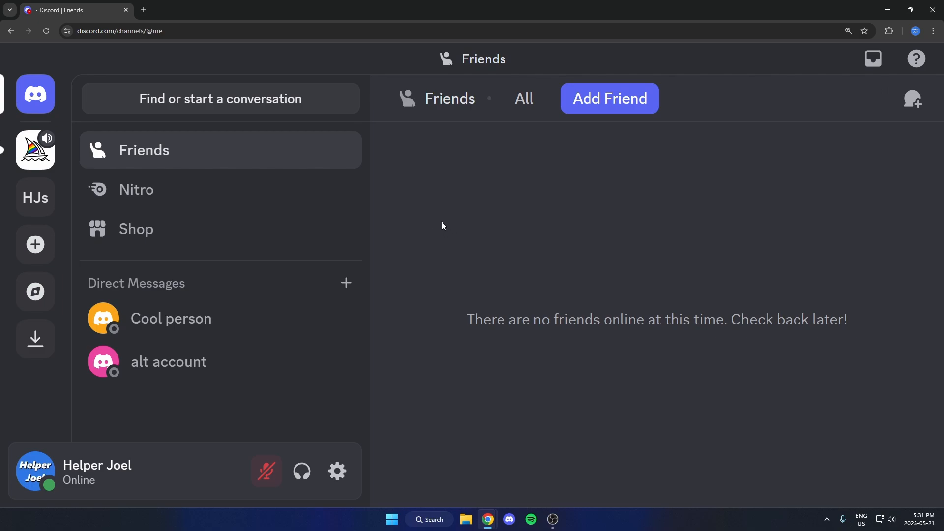
mouse_move(473, 265)
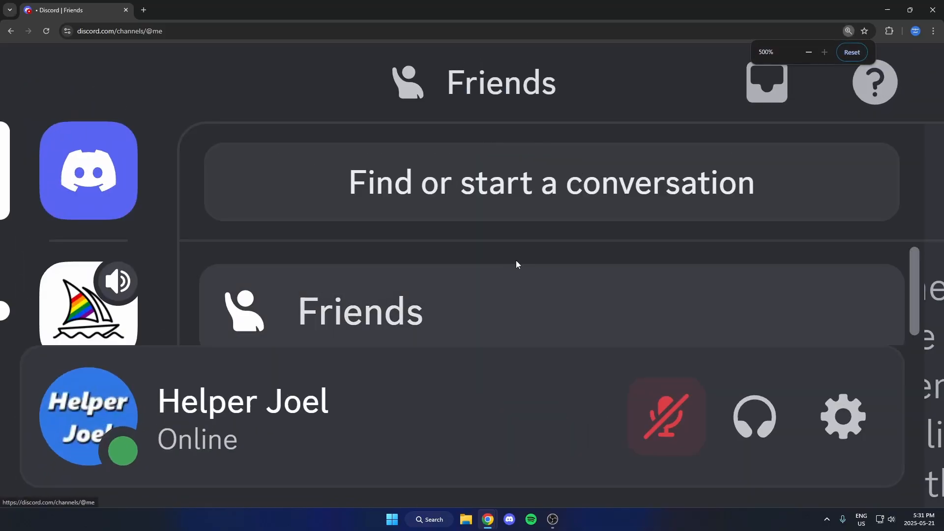
- Click near the top of Discord's Friends page while zooming the view
left_click(851, 52)
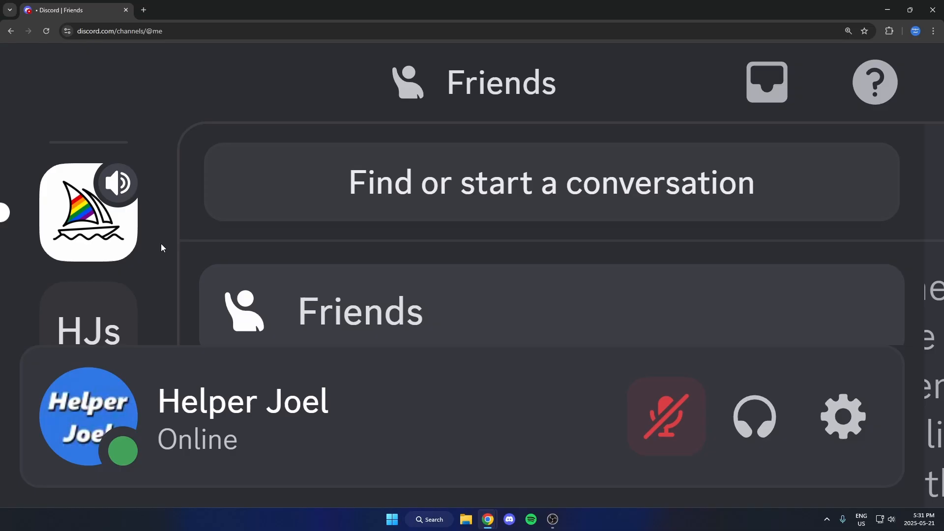
mouse_move(152, 276)
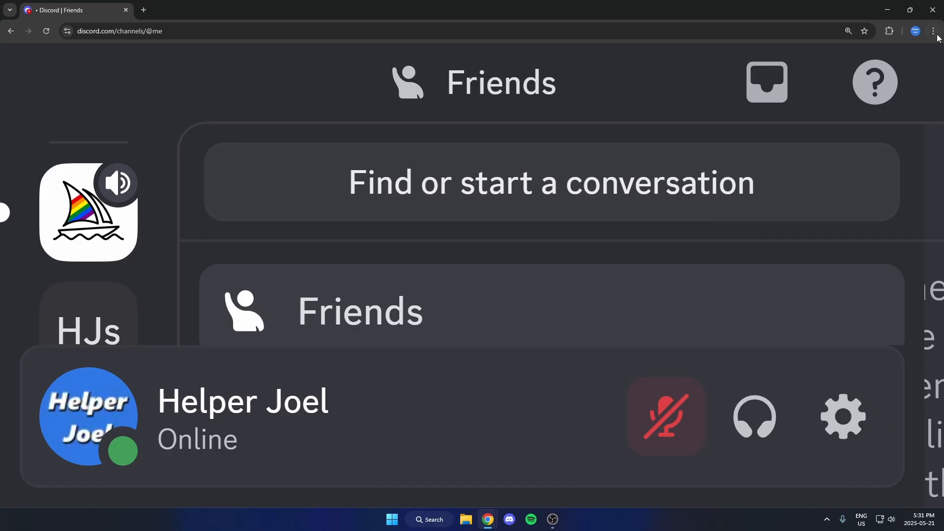
- Open Chrome's Developer tools from the three-dot menu under More tools
left_click(934, 31)
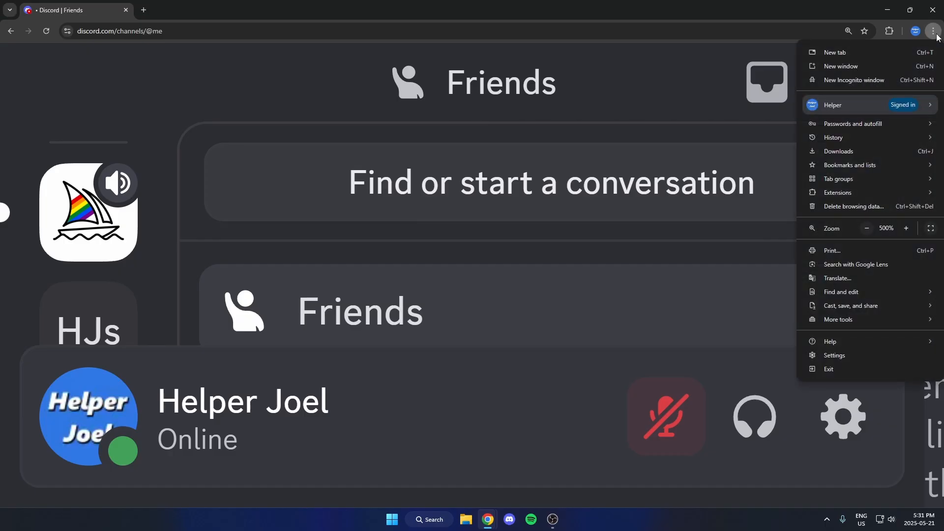
mouse_move(853, 207)
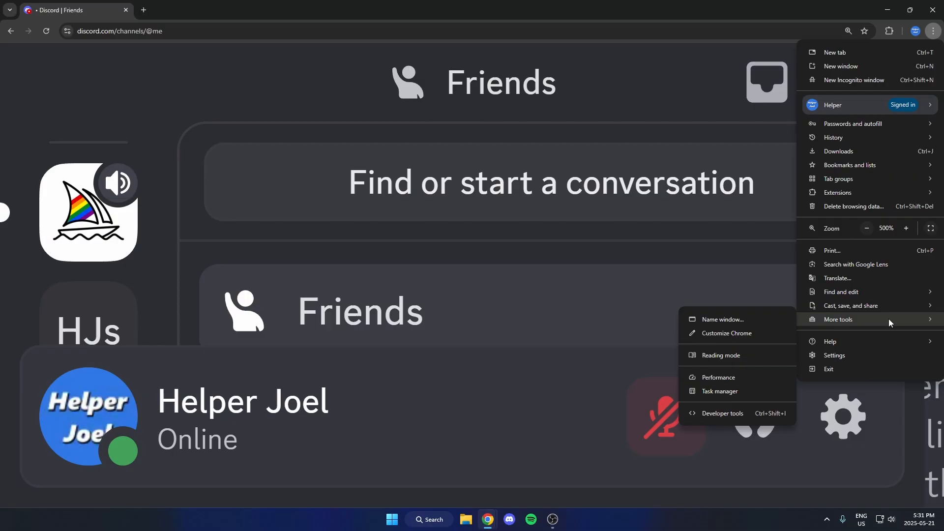
mouse_move(733, 335)
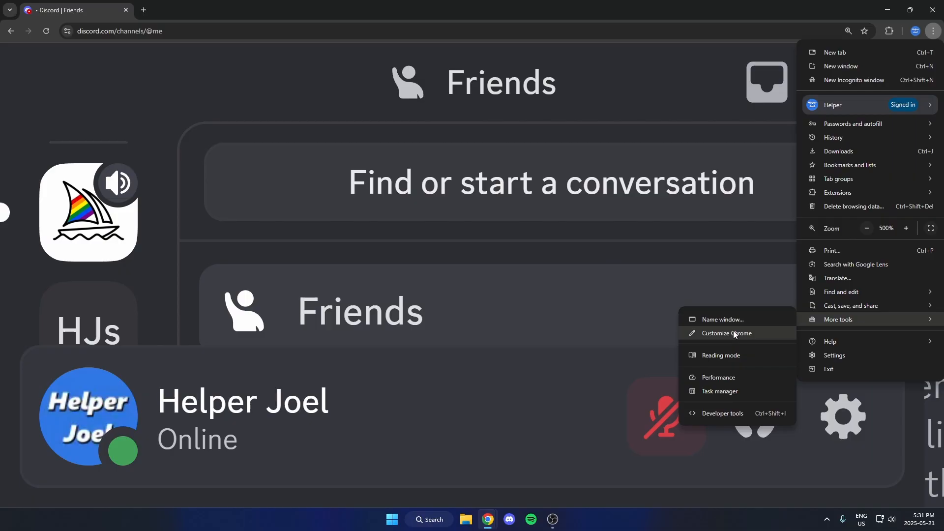
mouse_move(683, 415)
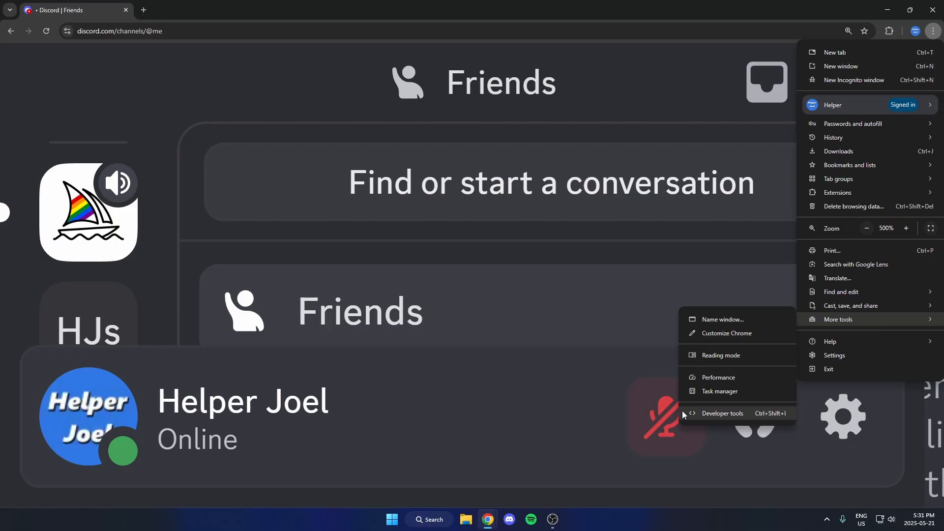
left_click(722, 414)
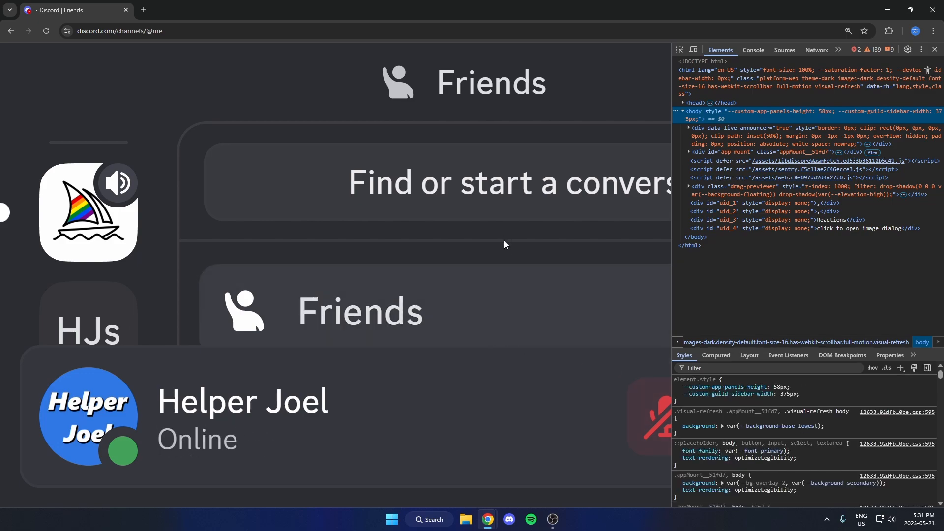
mouse_move(569, 249)
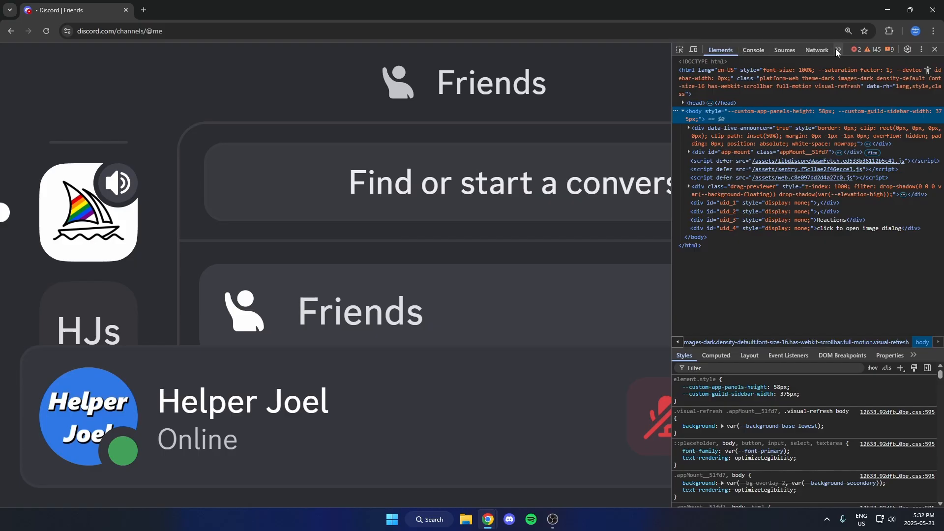
- Switch DevTools to the Network panel and filter it to Img requests
left_click(837, 49)
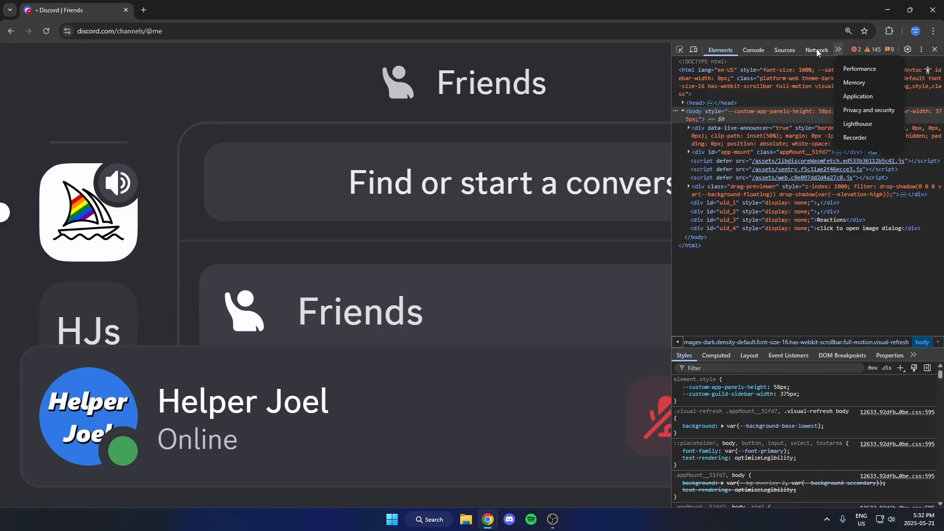
left_click(815, 49)
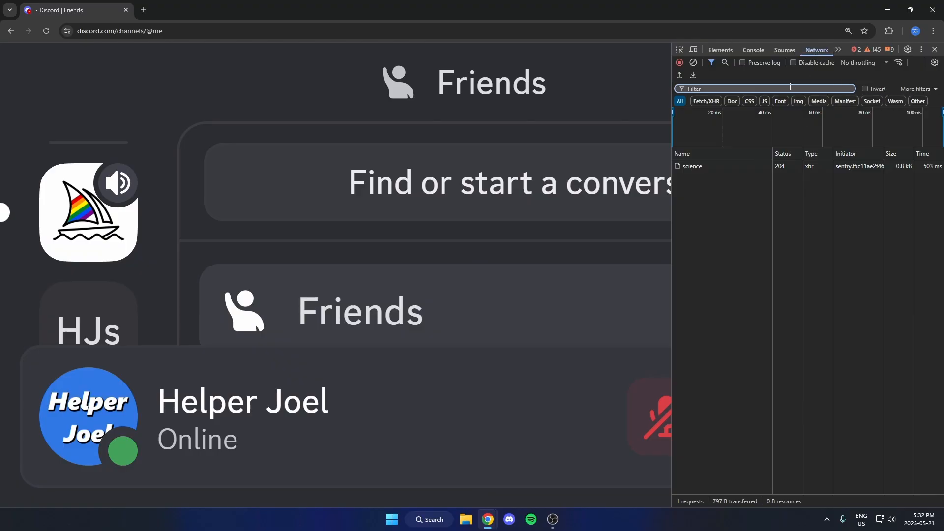
mouse_move(800, 104)
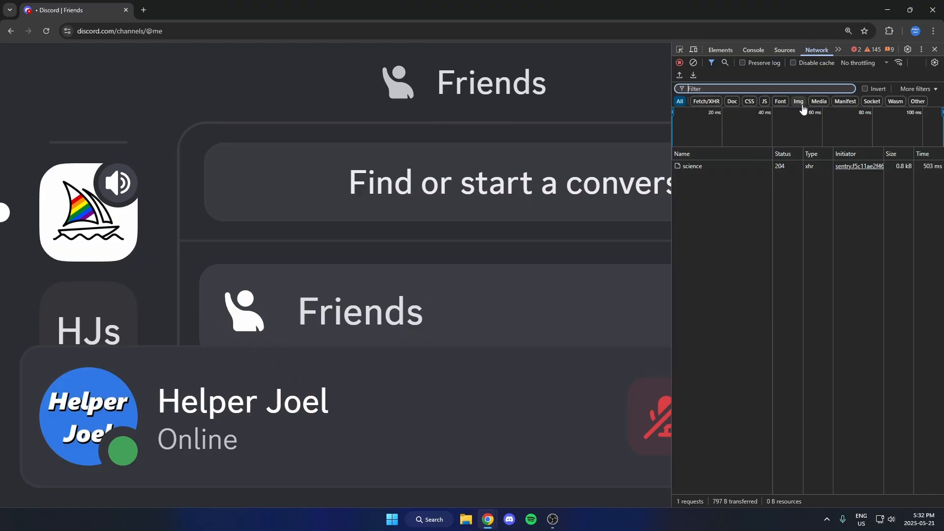
left_click(798, 101)
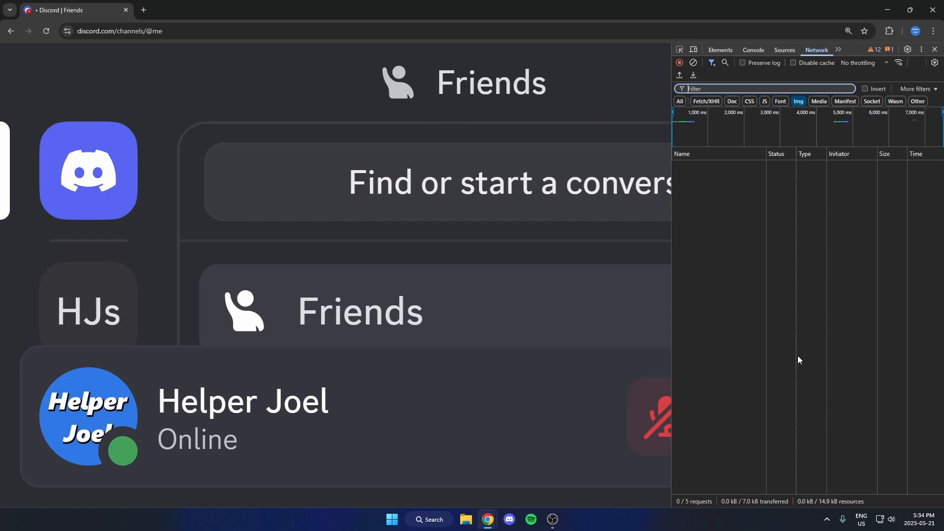
mouse_move(798, 240)
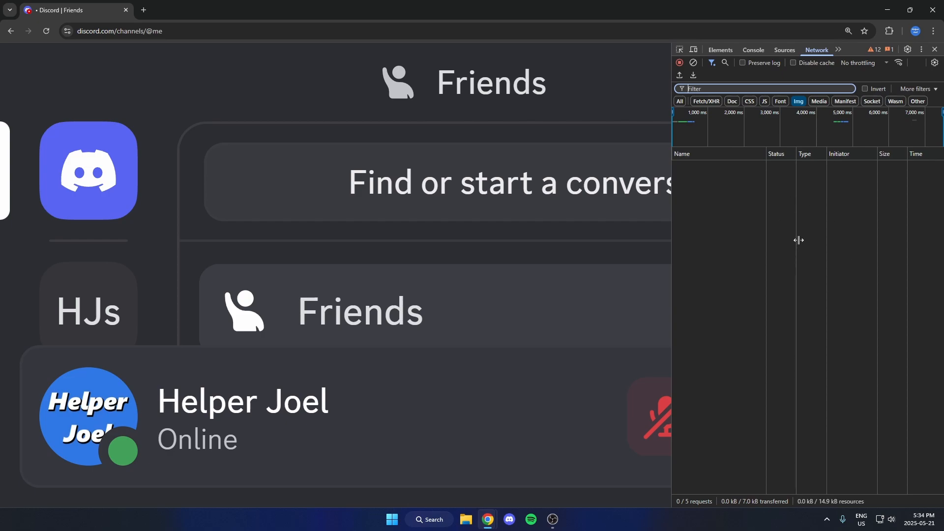
- Close DevTools and reopen them via Chrome menu > More tools > Developer tools
left_click(935, 49)
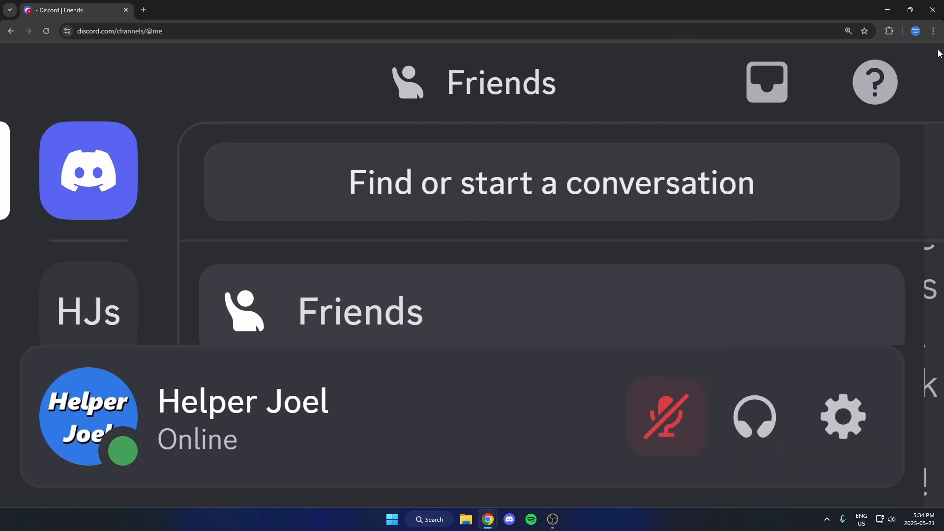
left_click(933, 30)
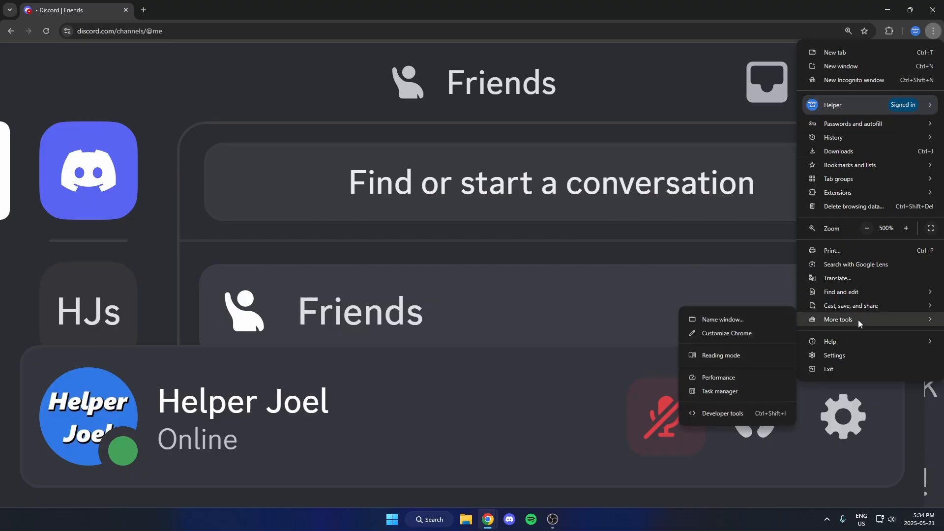
mouse_move(722, 416)
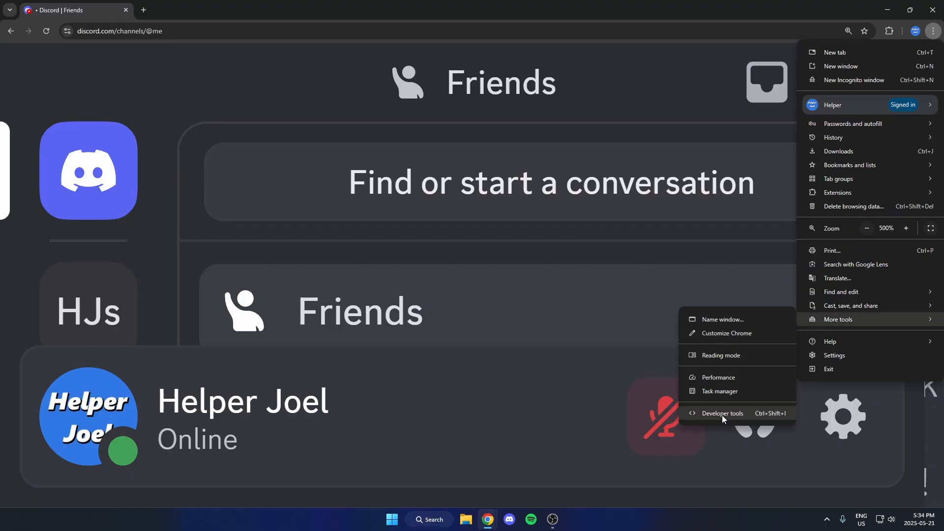
left_click(722, 416)
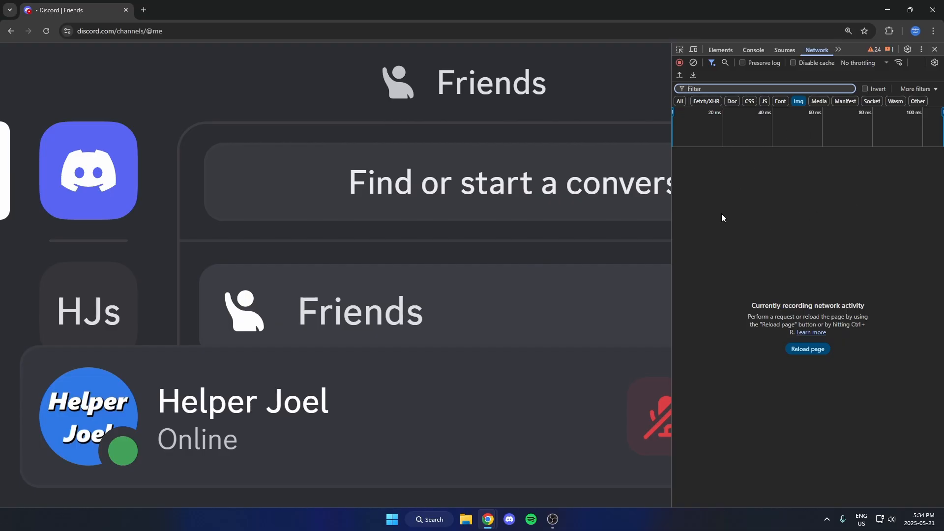
mouse_move(807, 349)
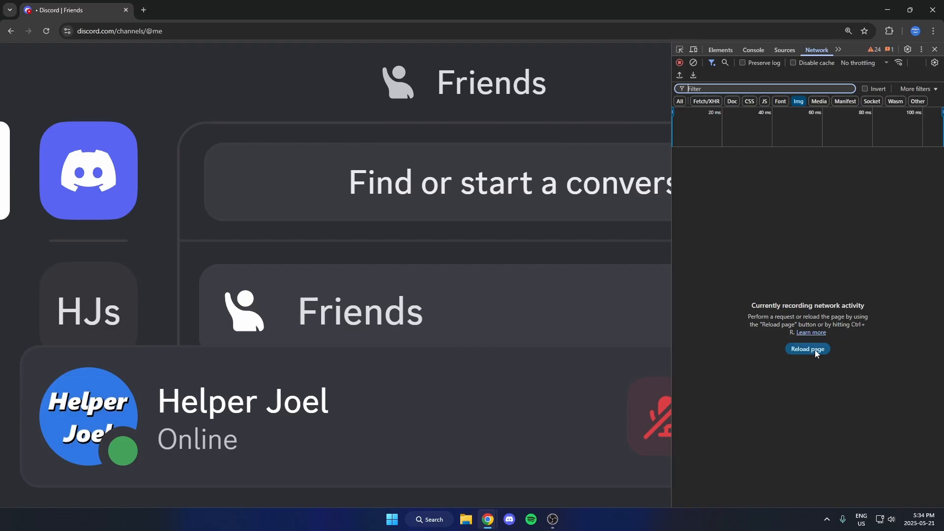
- Reload the page from the Network panel to capture fifteen image requests
left_click(808, 350)
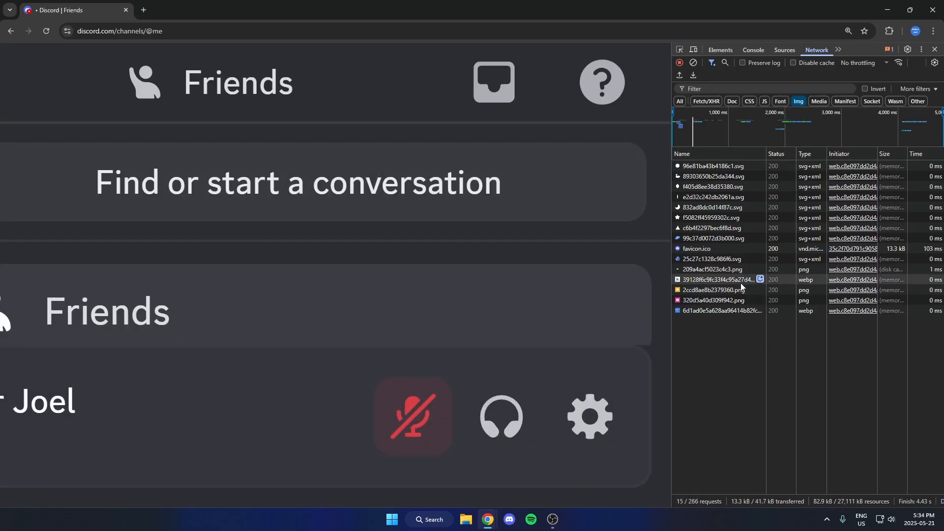
mouse_move(749, 326)
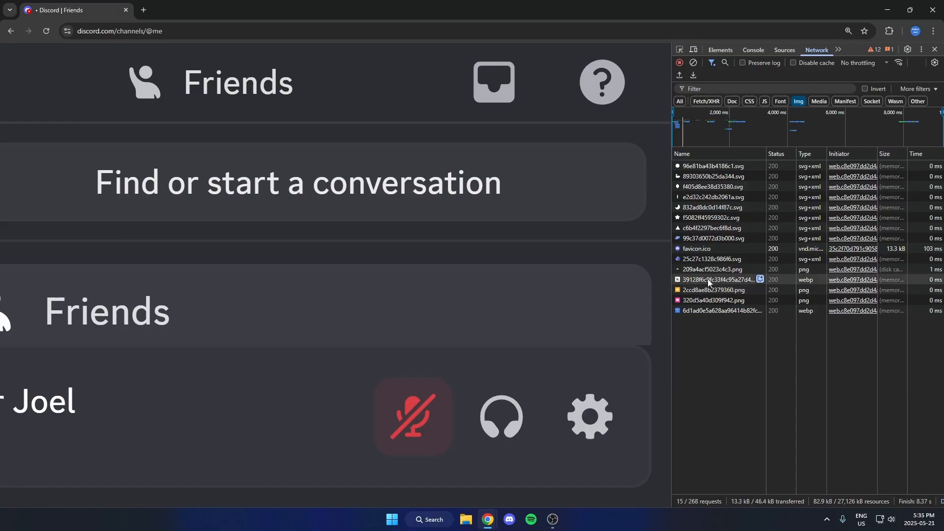
- Preview the sailboat WebP request and open the image in a new tab
left_click(717, 279)
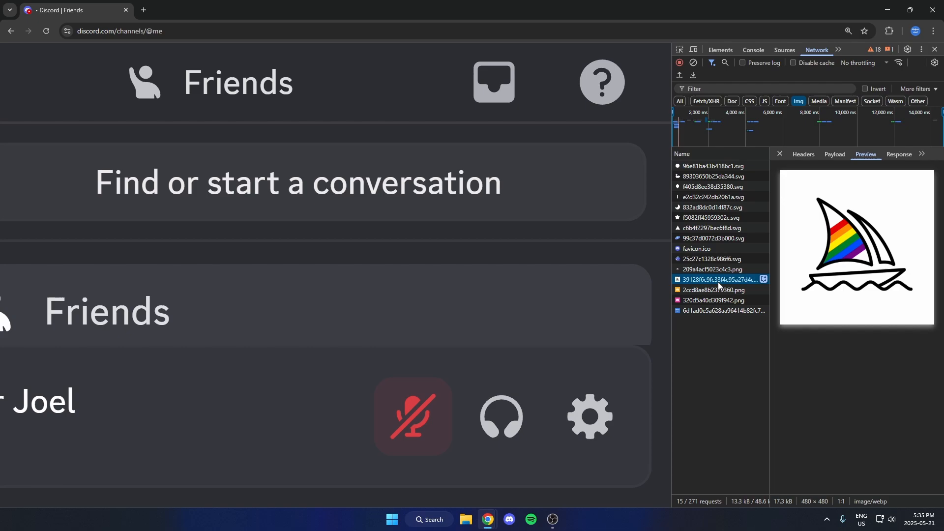
mouse_move(718, 279)
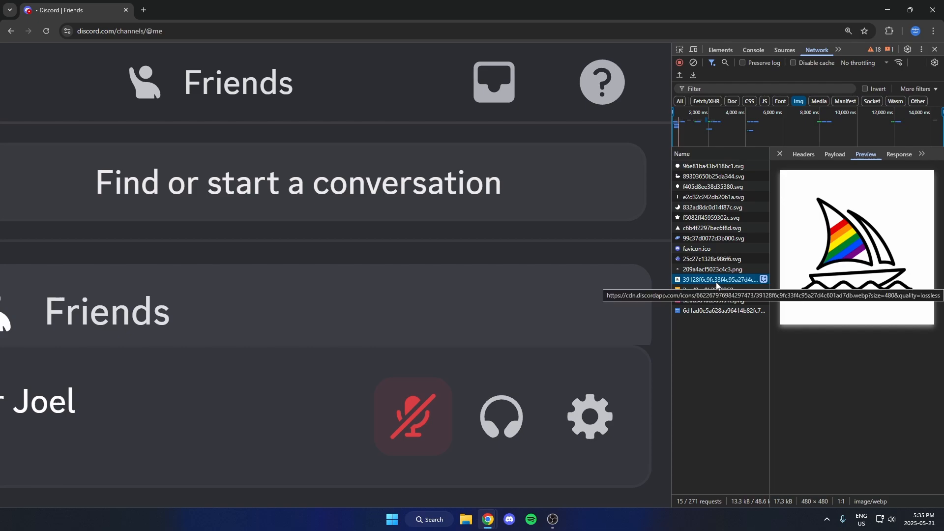
mouse_move(867, 185)
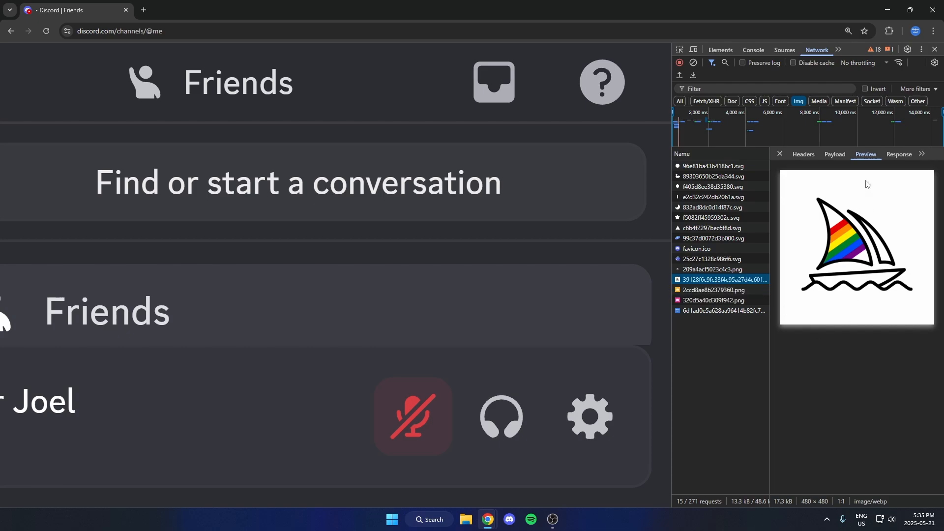
mouse_move(857, 213)
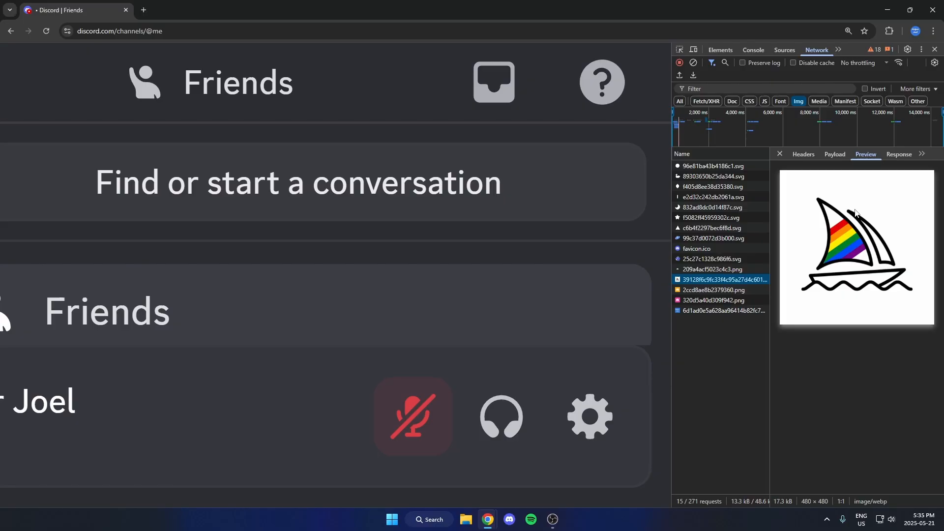
mouse_move(843, 260)
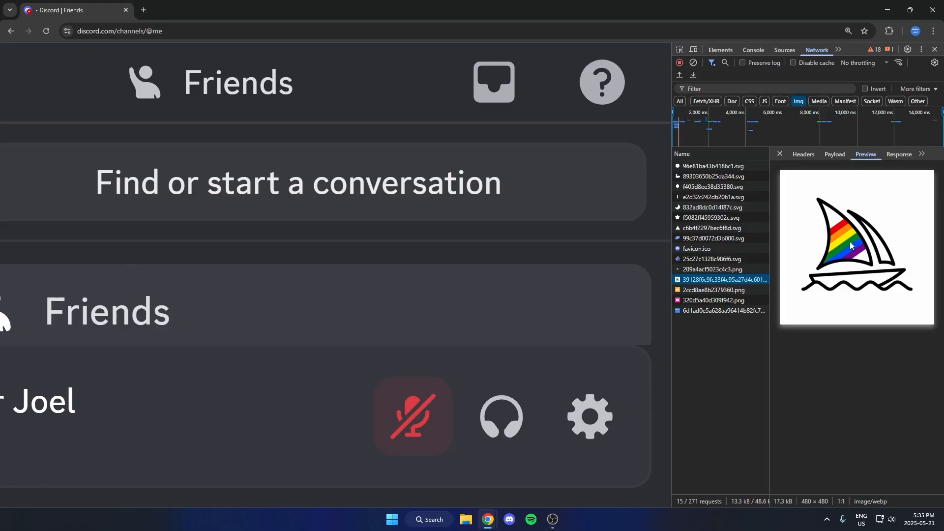
right_click(851, 246)
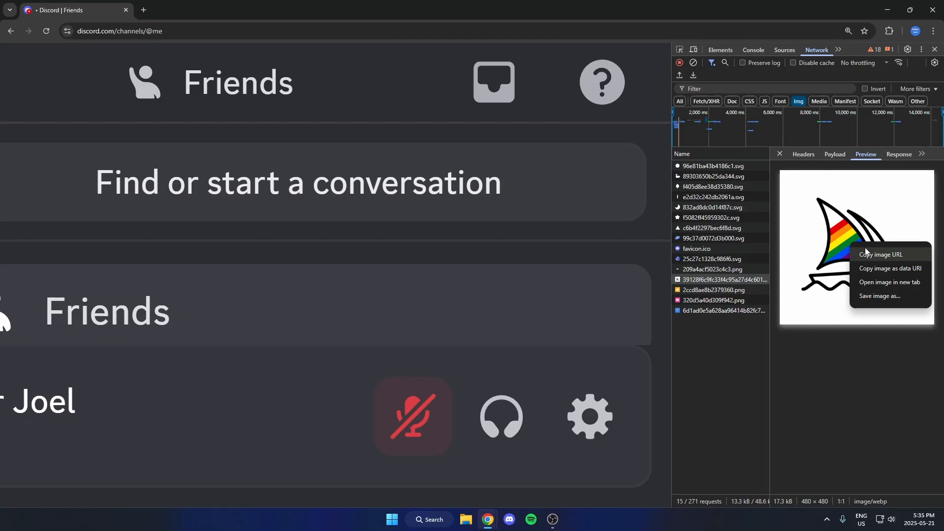
mouse_move(896, 282)
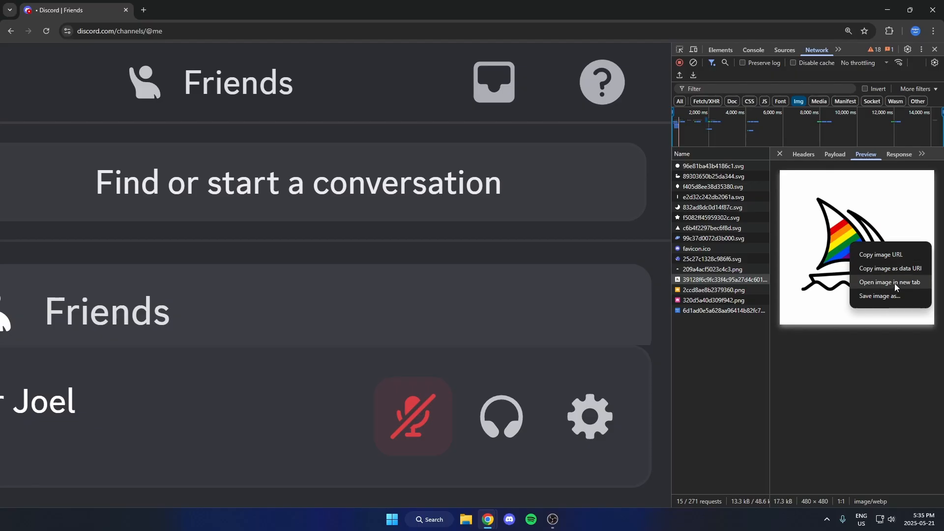
left_click(890, 282)
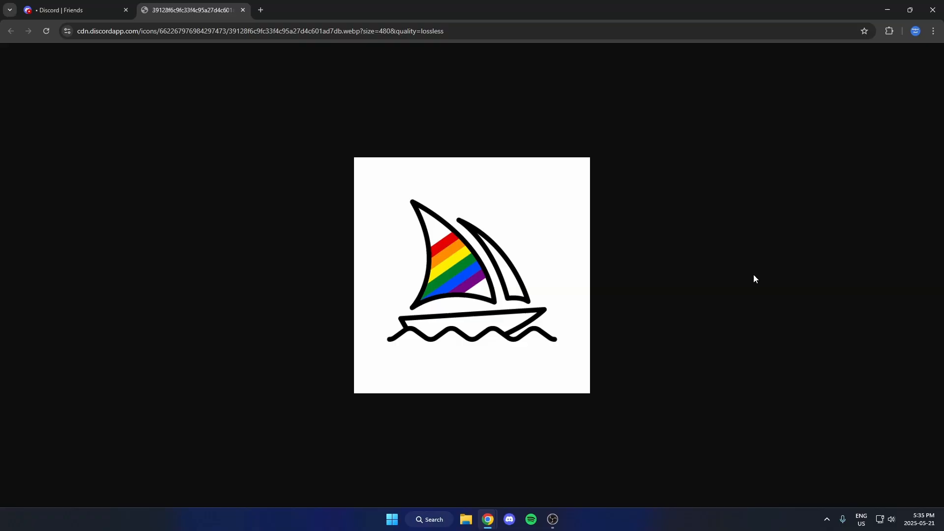
mouse_move(743, 283)
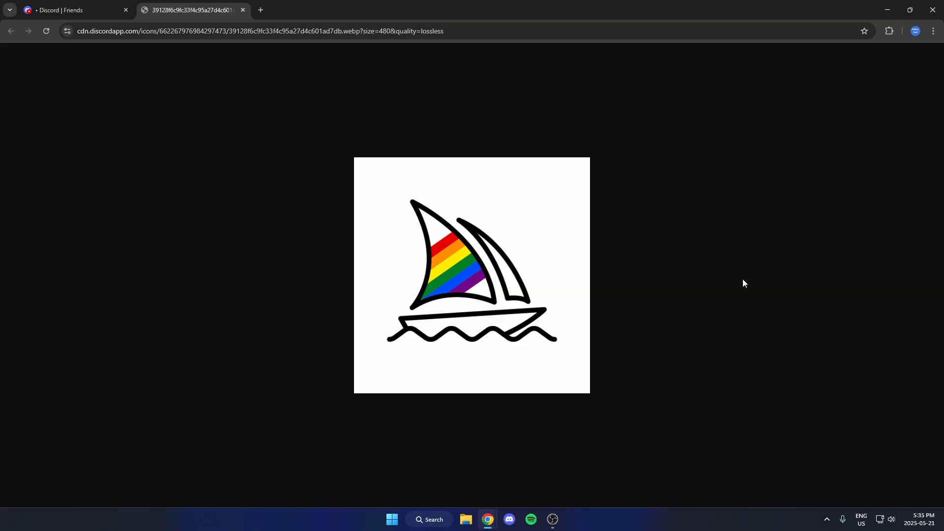
mouse_move(499, 267)
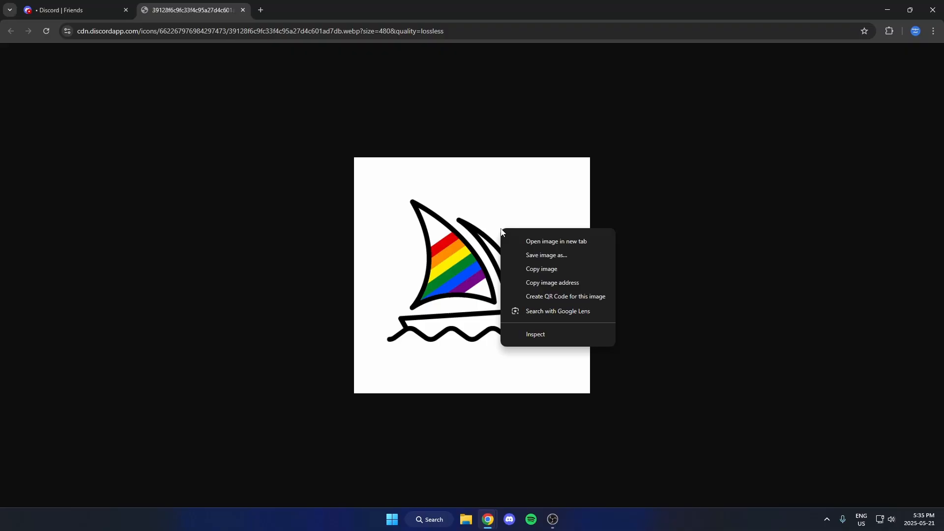
mouse_move(598, 264)
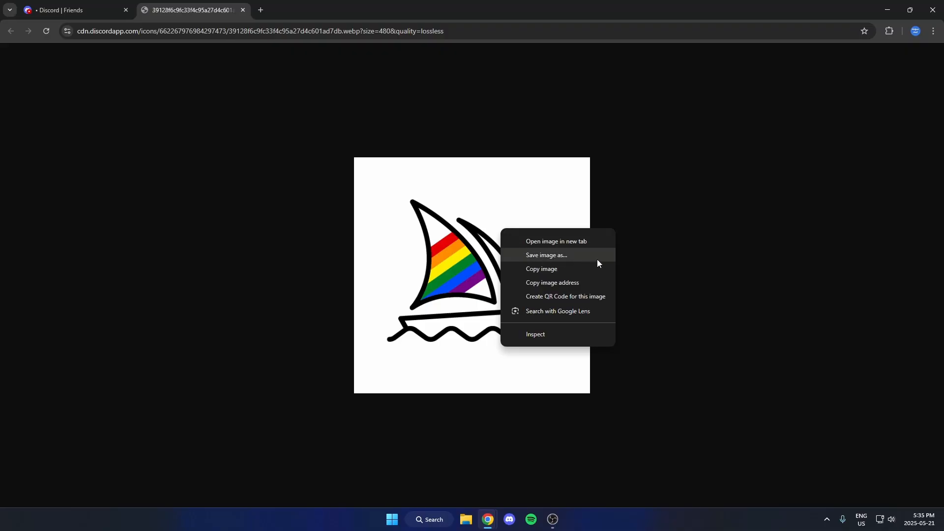
left_click(655, 267)
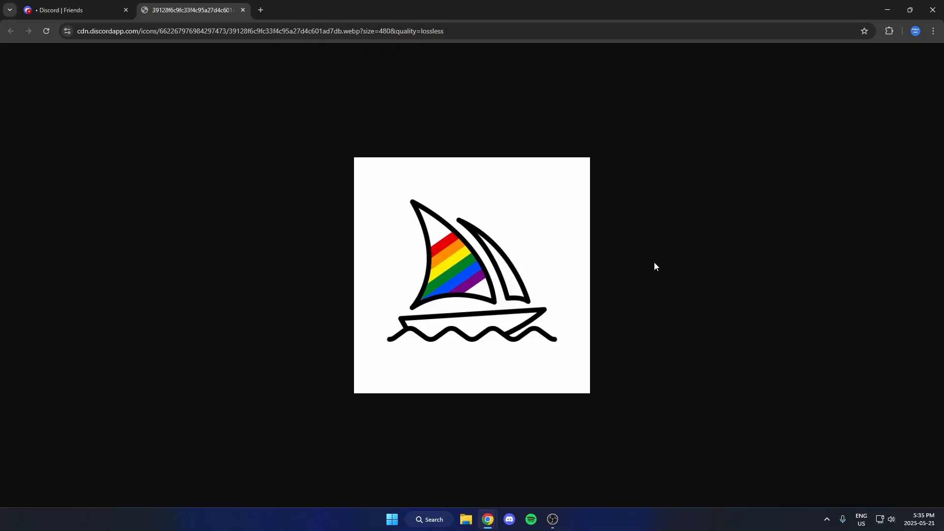